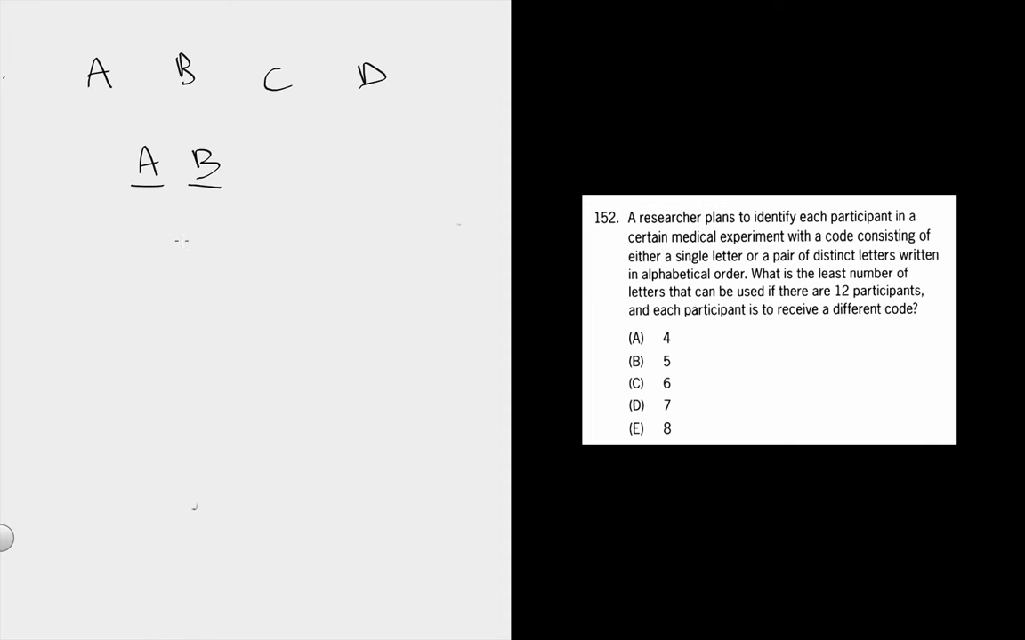
Step: Erase the AB example and draw one blank slot above two blank slots for pairs
left_click_drag(294, 169, 374, 178)
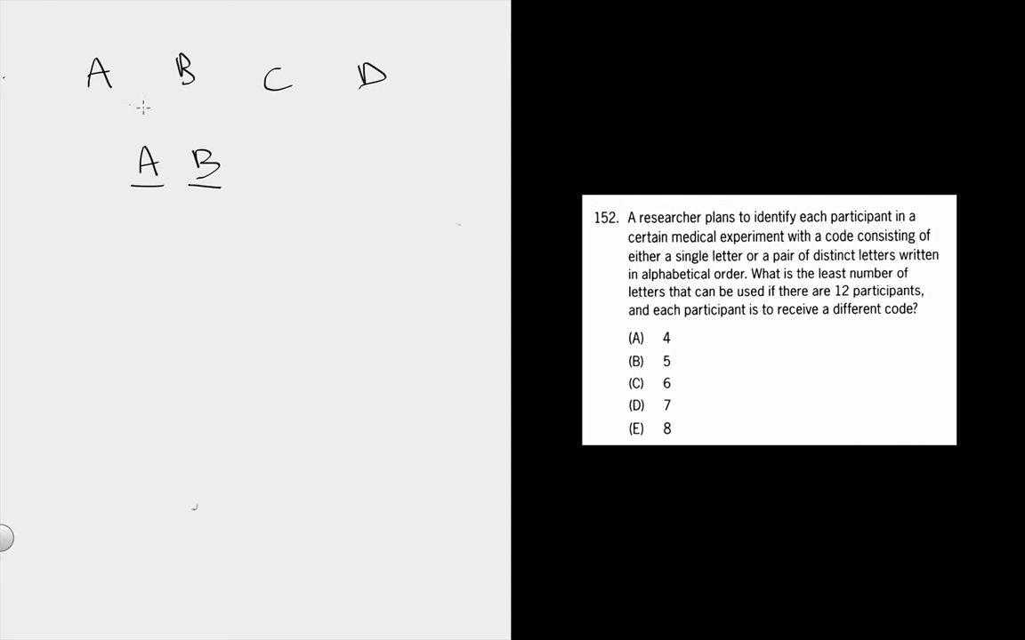
mouse_move(166, 91)
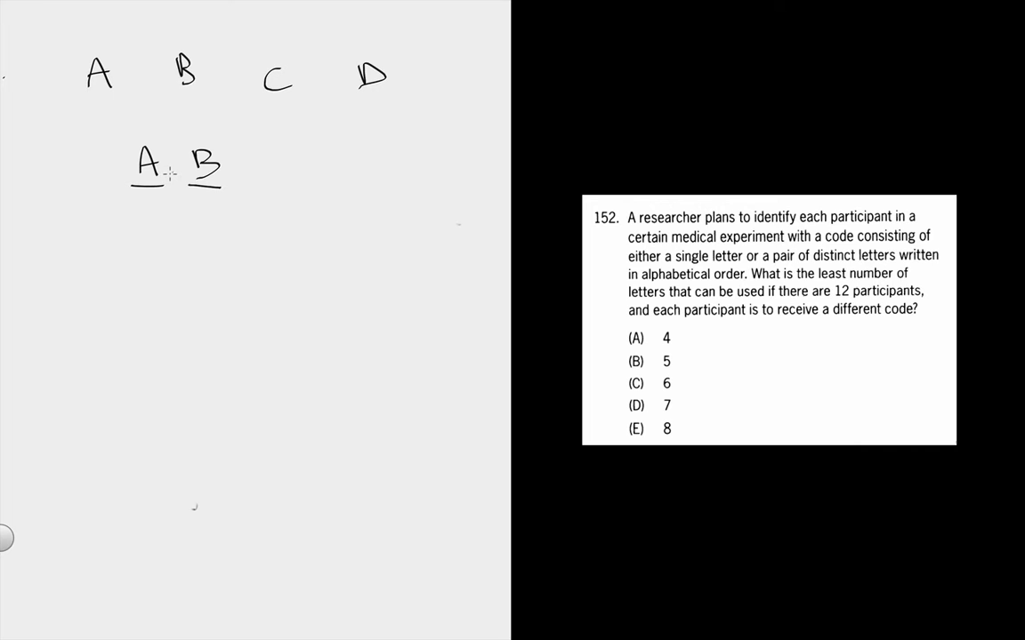
mouse_move(273, 175)
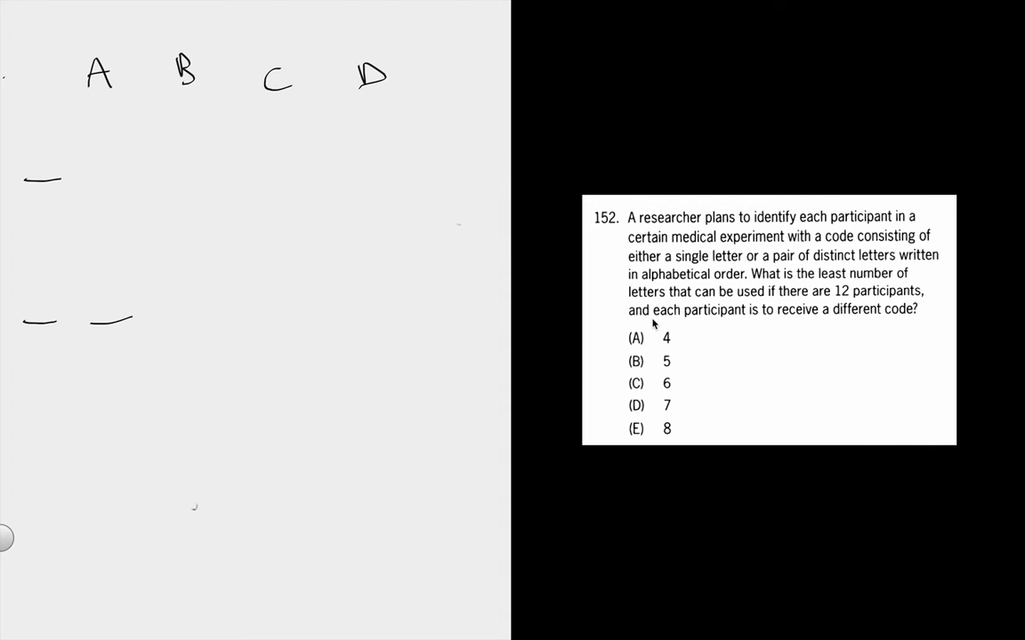
mouse_move(625, 388)
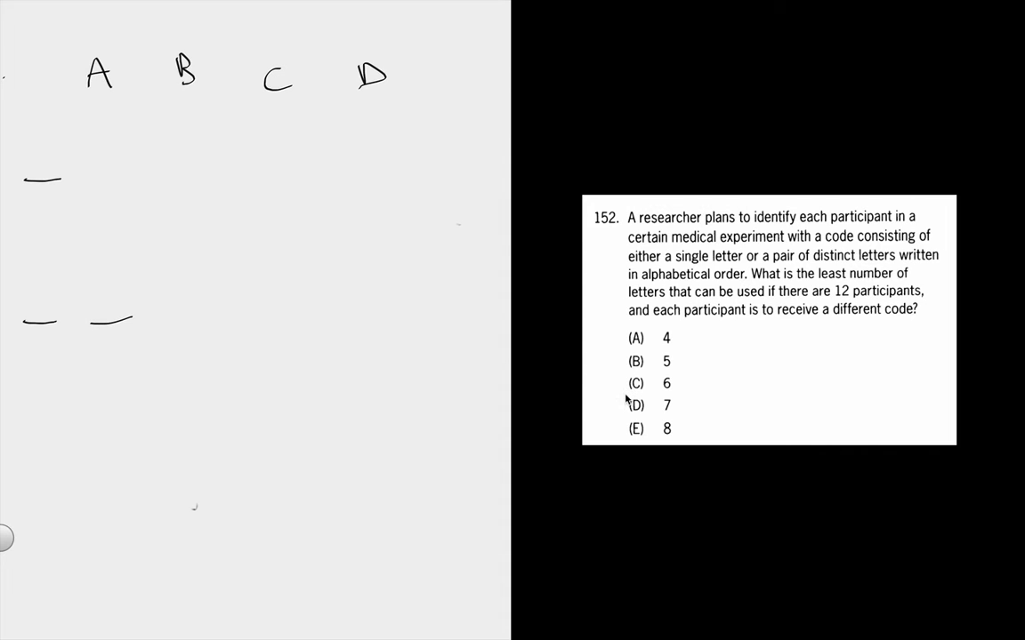
mouse_move(630, 398)
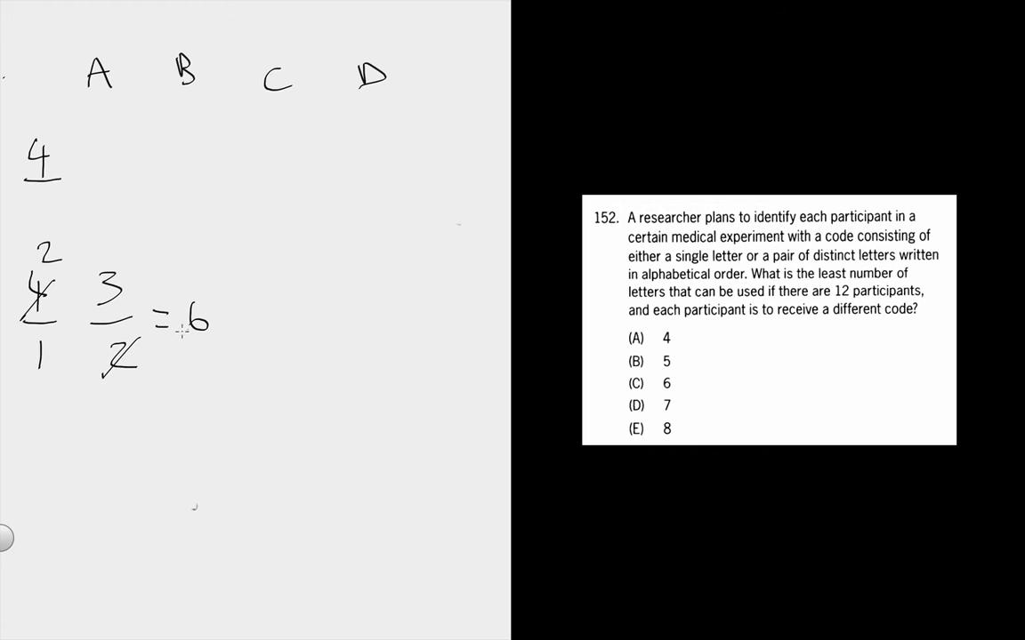
Step: Draw the total line giving 10 codes, then separate the four-letter work from the next trial
left_click_drag(124, 400, 274, 391)
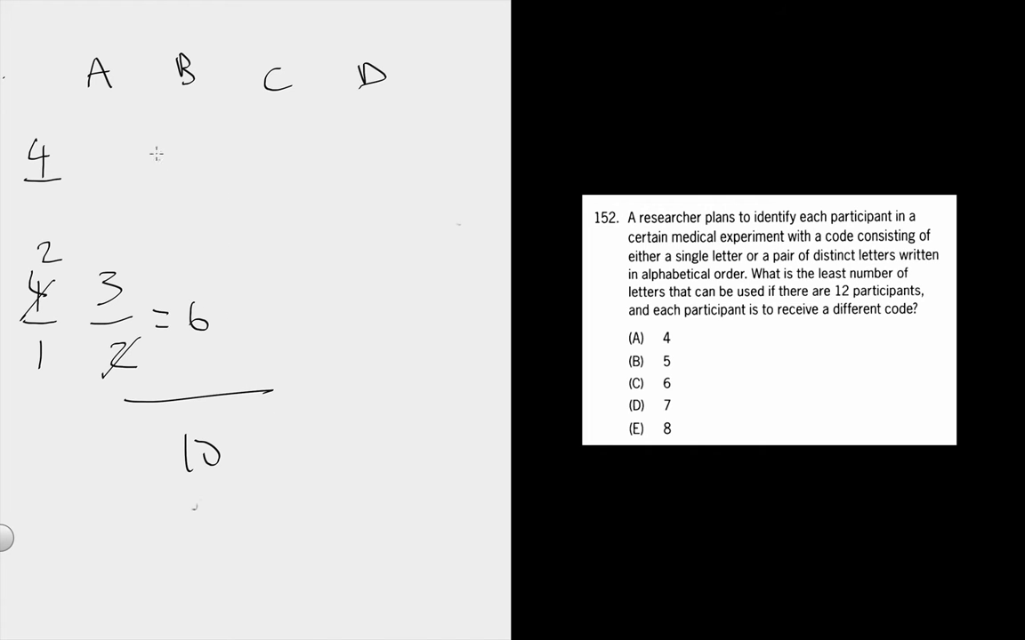
left_click_drag(164, 138, 293, 520)
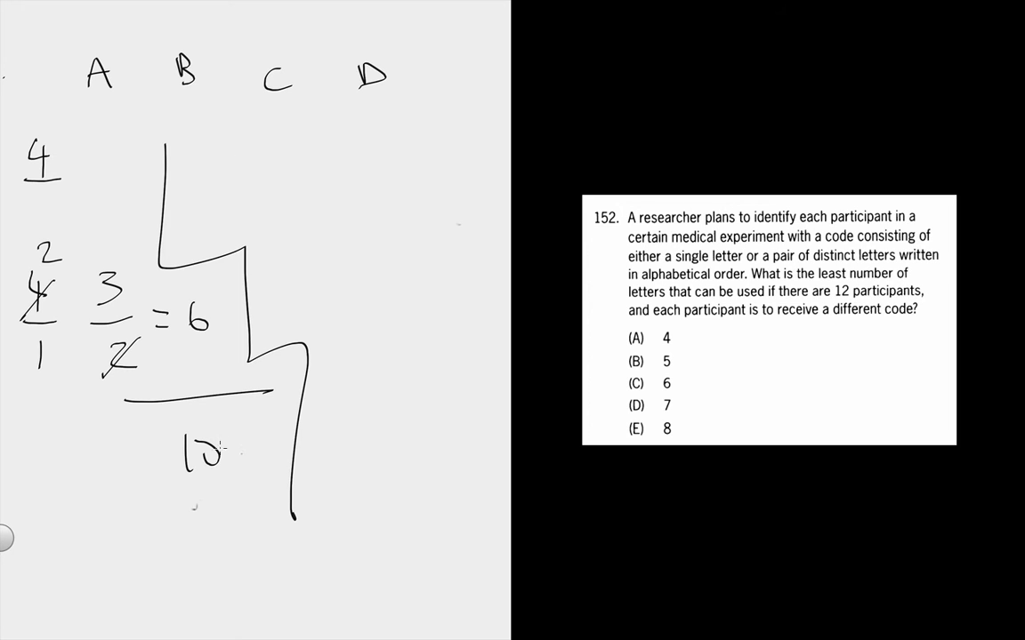
mouse_move(280, 227)
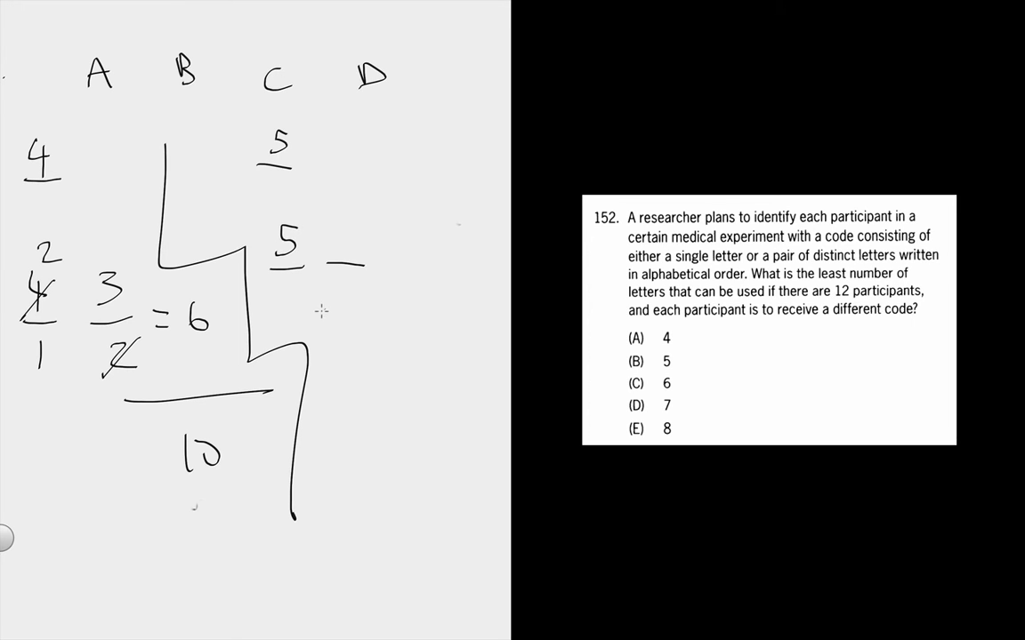
mouse_move(338, 233)
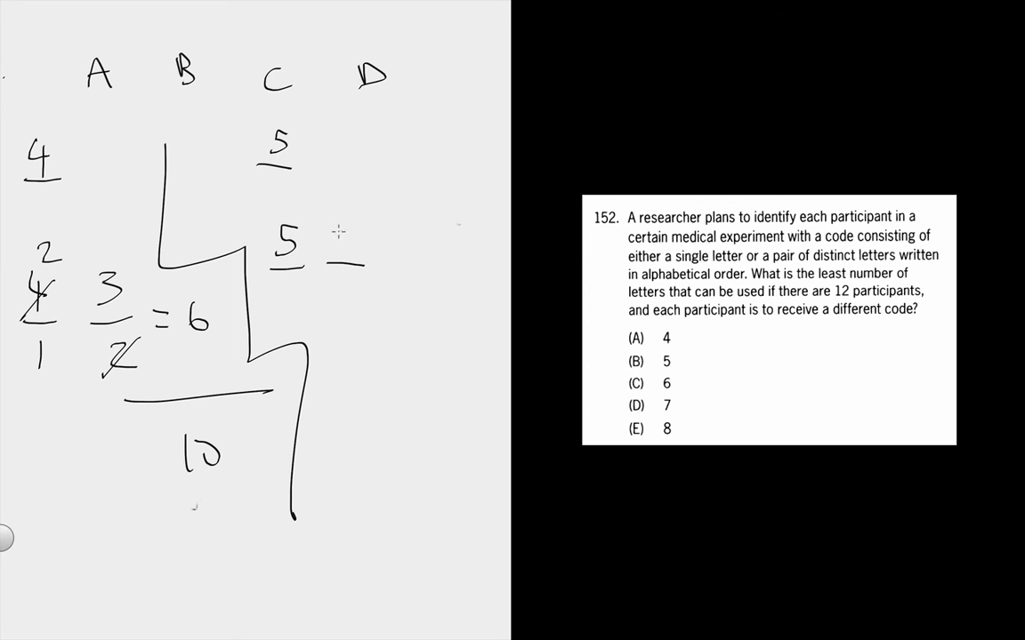